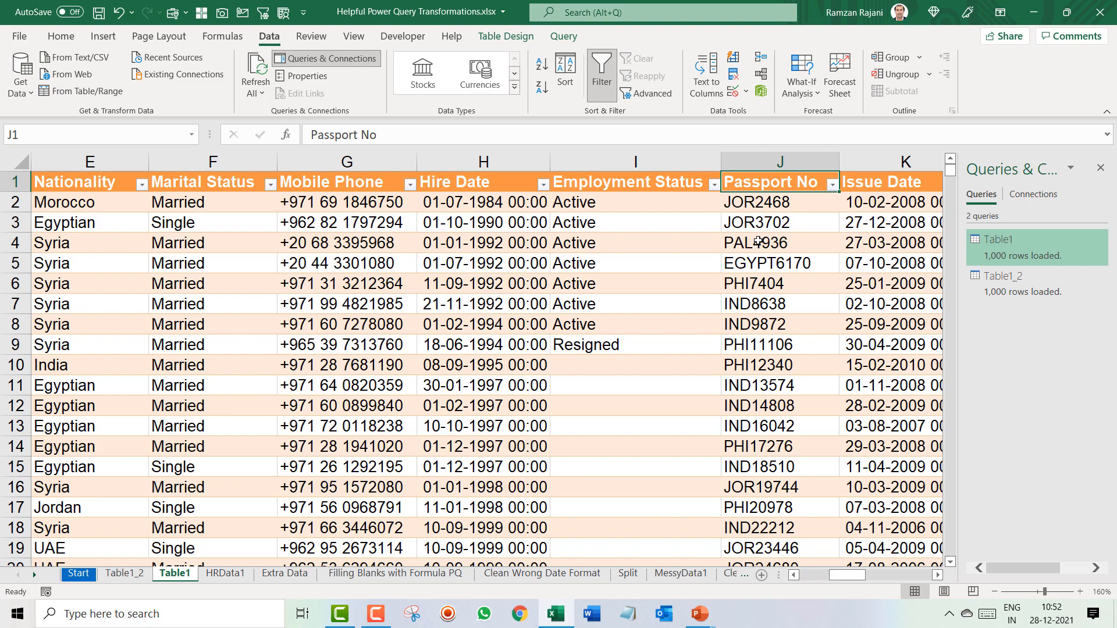
Step: Inspect passport numbers JOR3702, JOR2468 and EGYPT6170 to compare their letter prefixes
{"action": "left_click", "coordinate": [779, 161]}
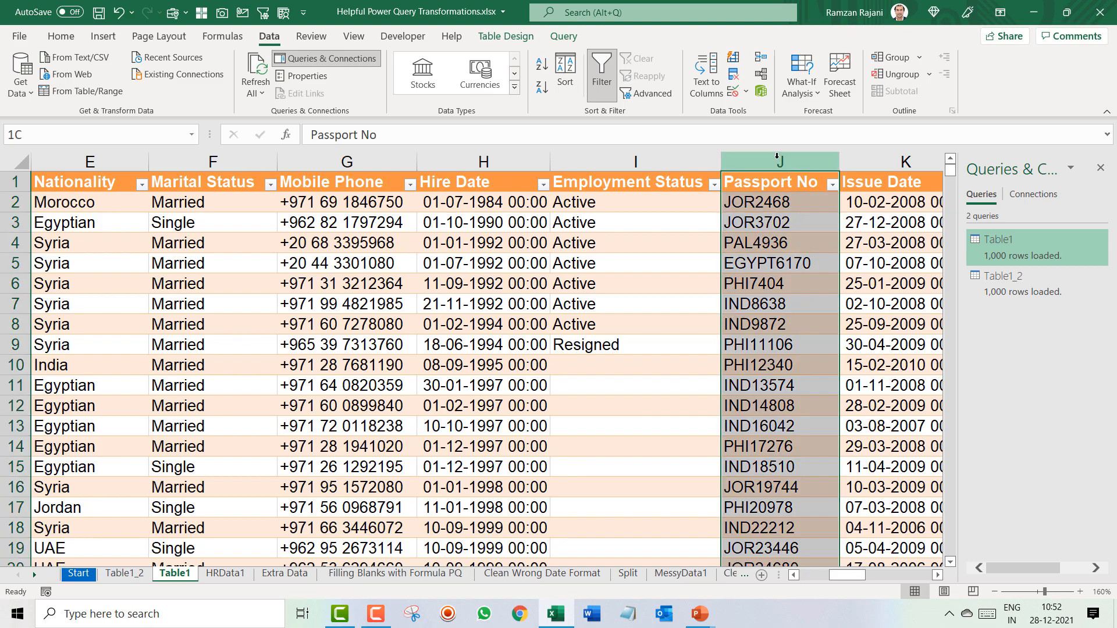
{"action": "left_click", "coordinate": [779, 222]}
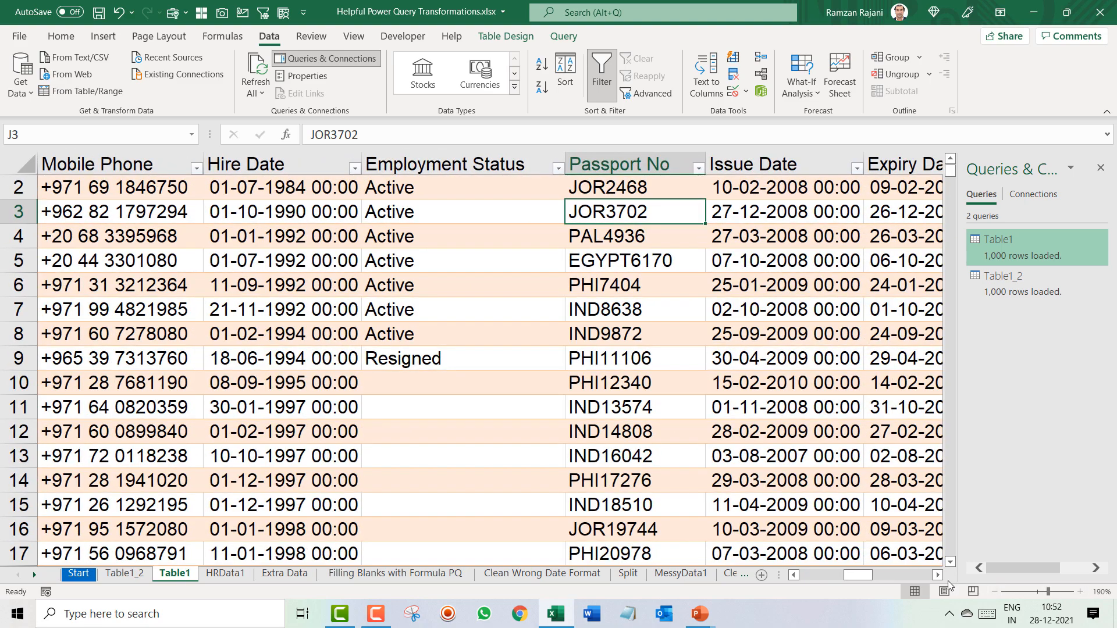
{"action": "scroll", "scroll_direction": "right", "scroll_amount": 3}
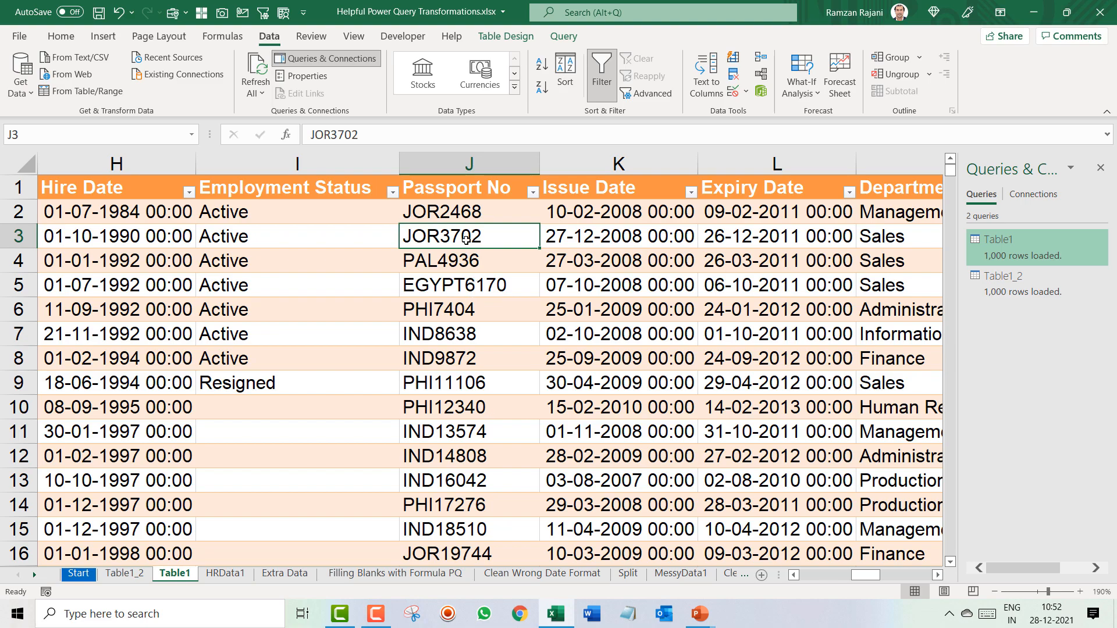
{"action": "left_click", "coordinate": [469, 212]}
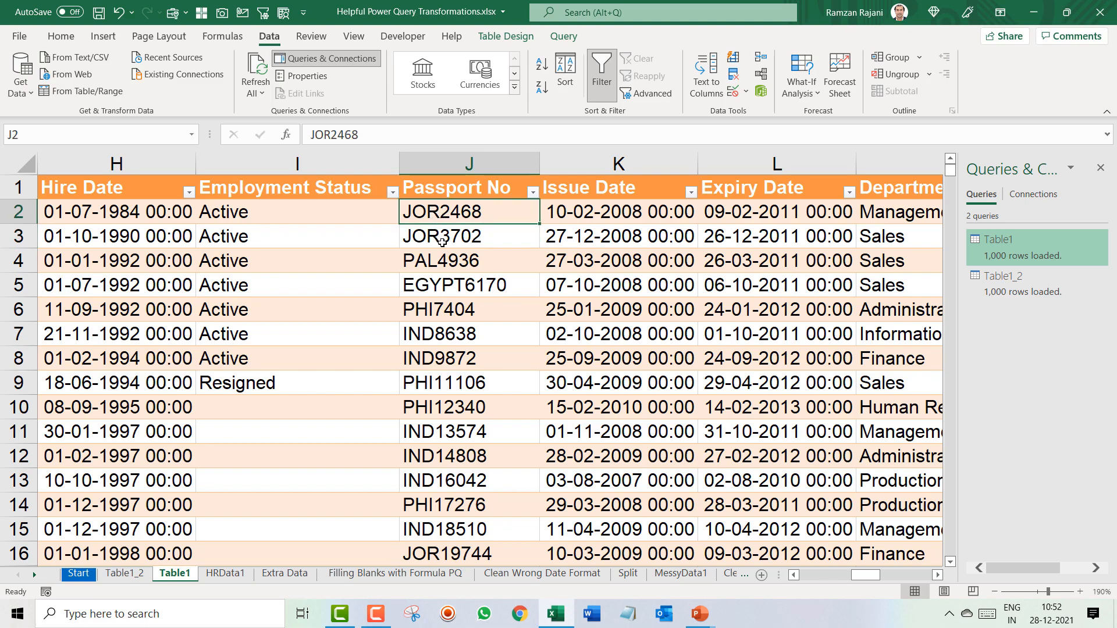
{"action": "mouse_move", "coordinate": [419, 227]}
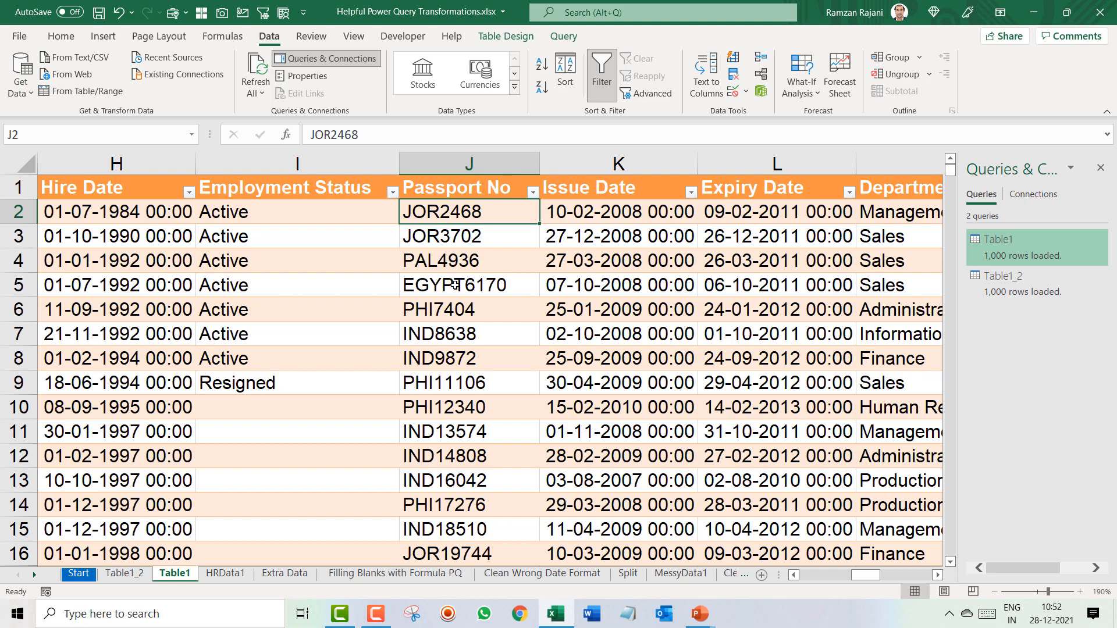
{"action": "left_click", "coordinate": [469, 283]}
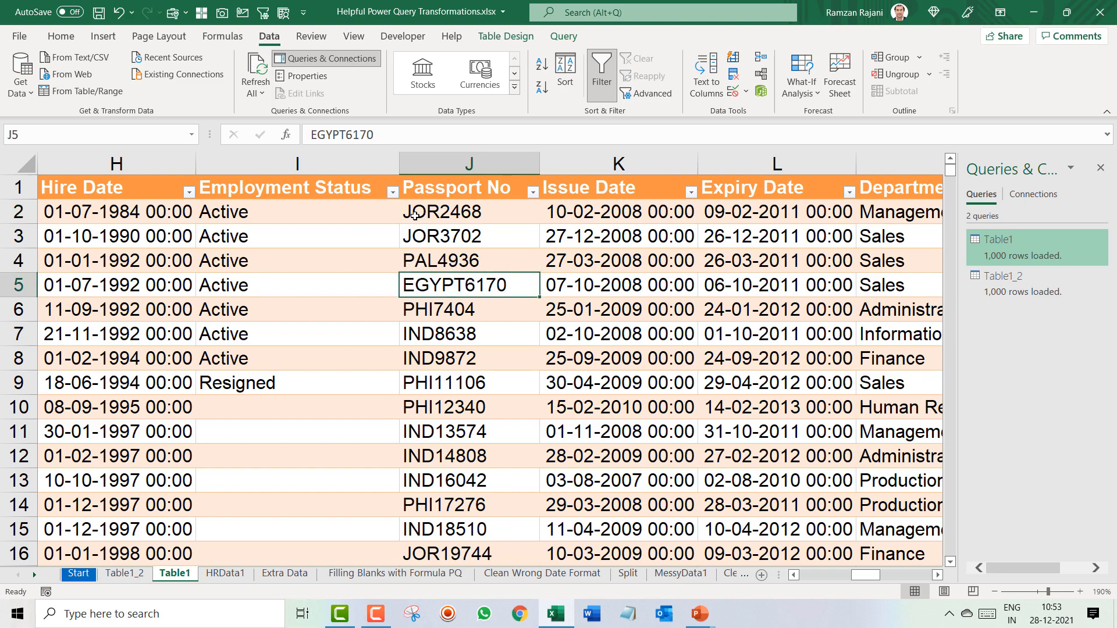
{"action": "left_click", "coordinate": [469, 211]}
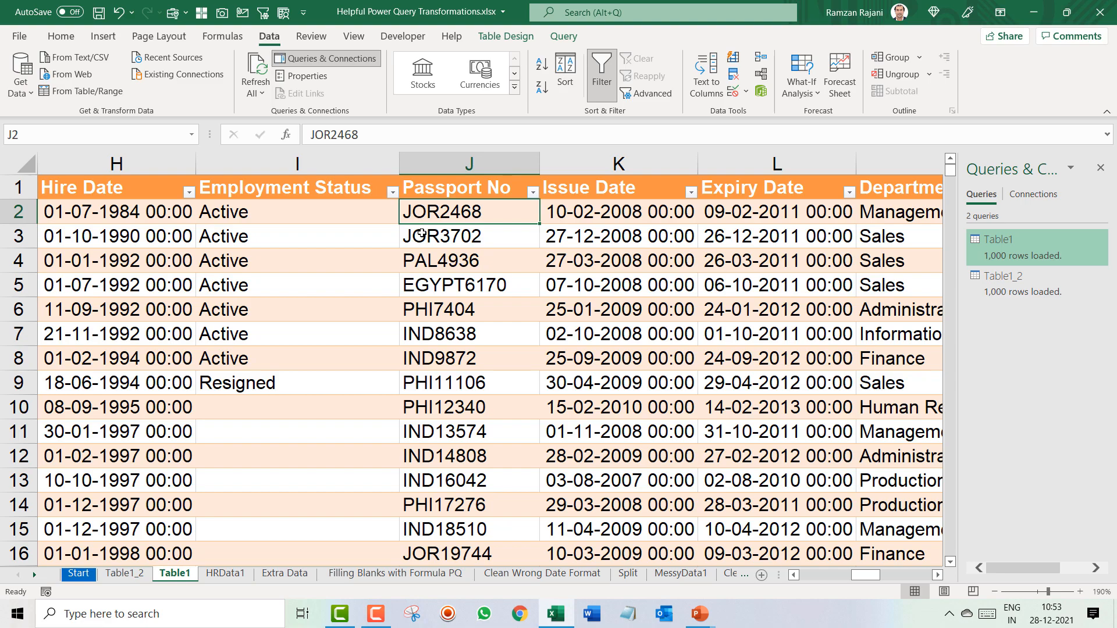
{"action": "left_click", "coordinate": [469, 284]}
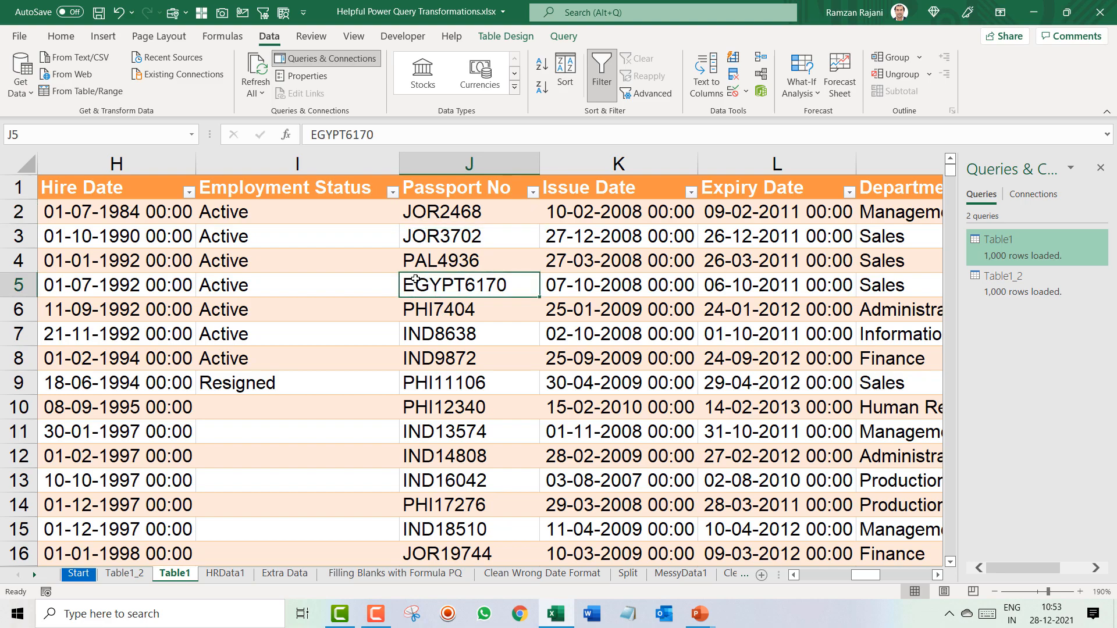
{"action": "mouse_move", "coordinate": [417, 303]}
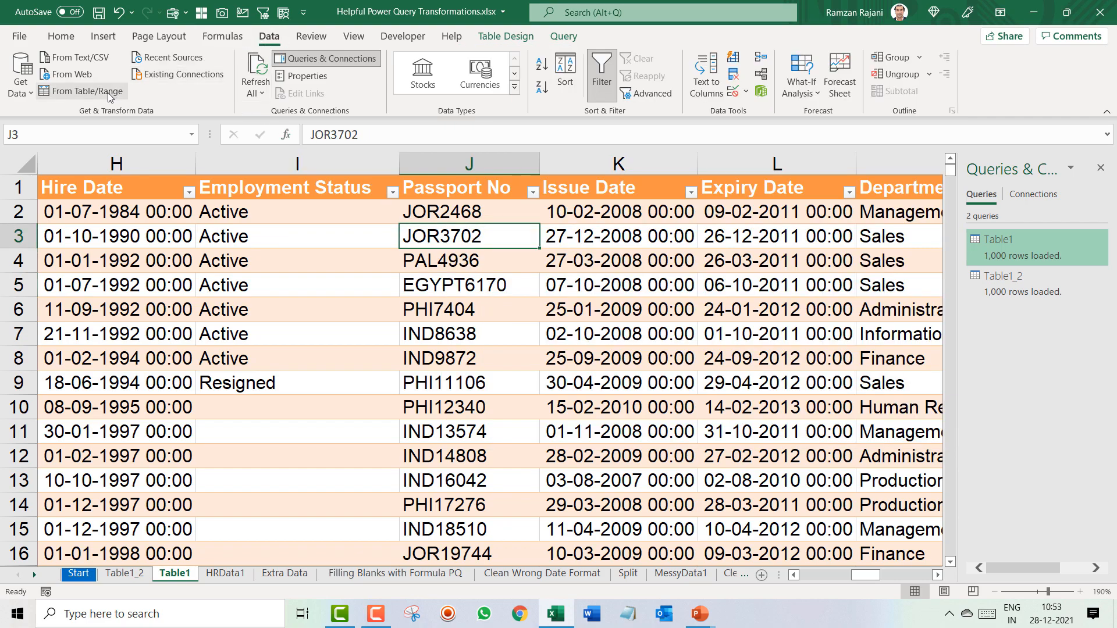
{"action": "mouse_move", "coordinate": [83, 91]}
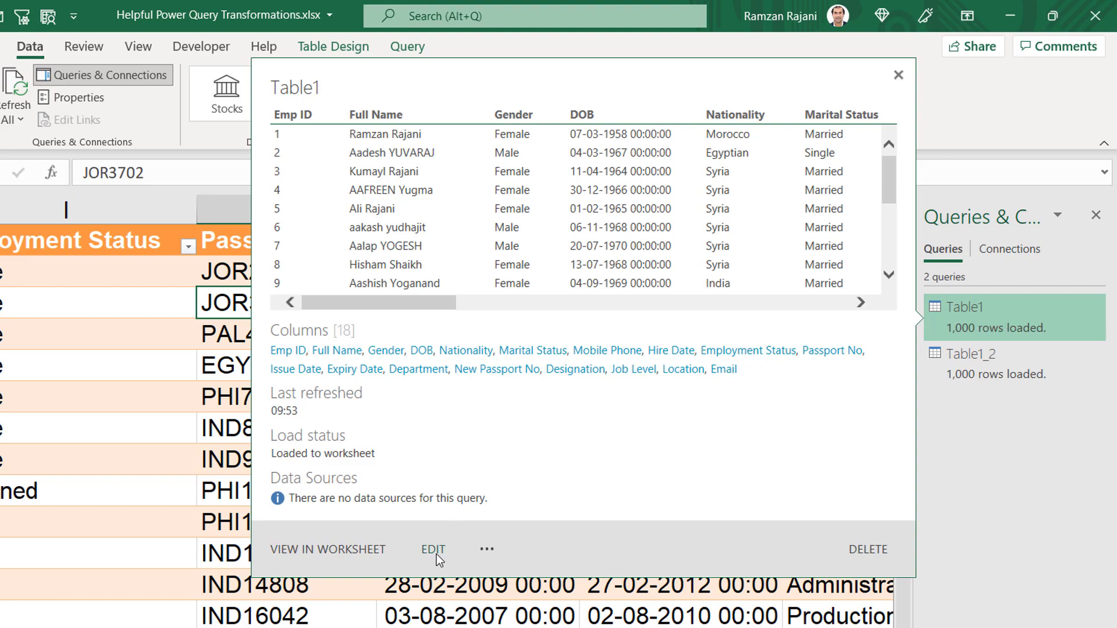
Step: Launch the Table1 query in Power Query Editor from the Queries & Connections pane
{"action": "left_click", "coordinate": [432, 549]}
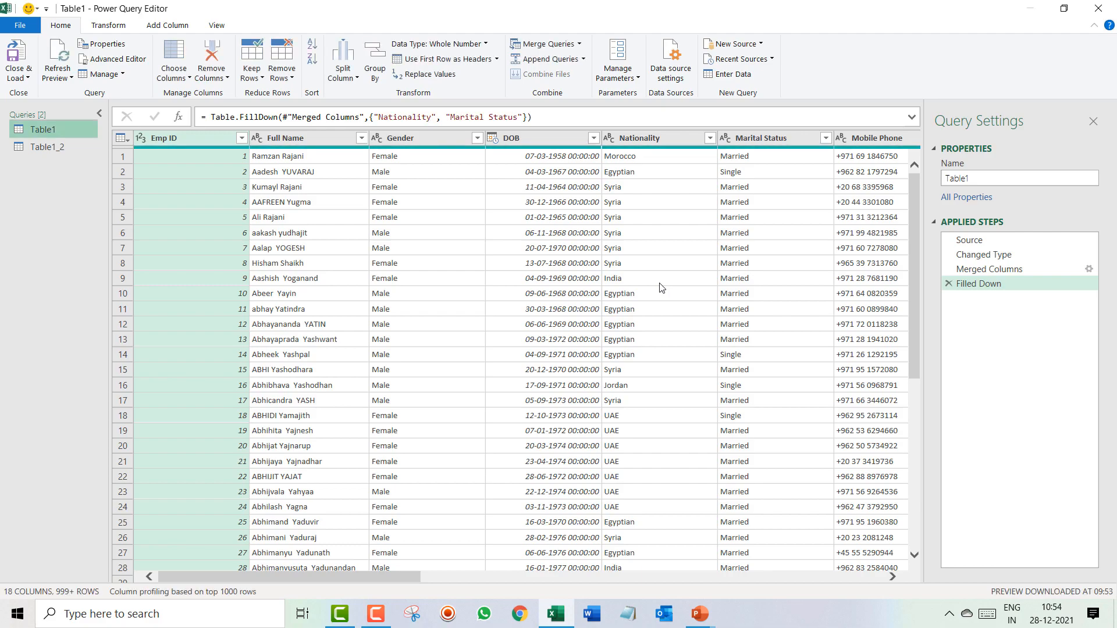
{"action": "mouse_move", "coordinate": [823, 555]}
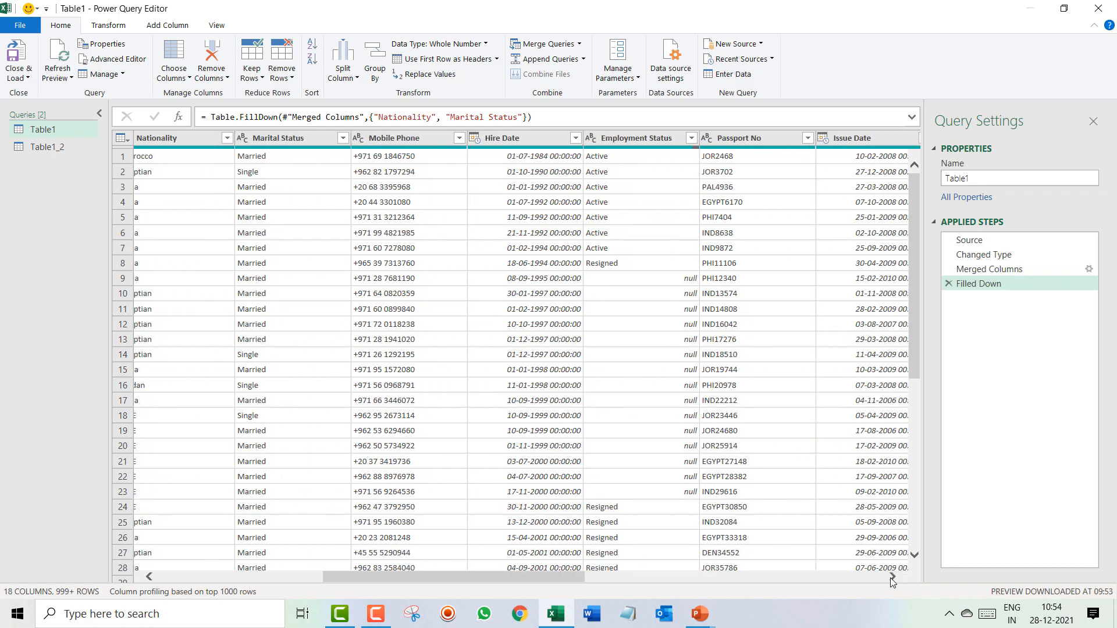
Step: Select the Passport No column in the Table1 preview grid
{"action": "scroll", "scroll_direction": "right", "scroll_amount": 3}
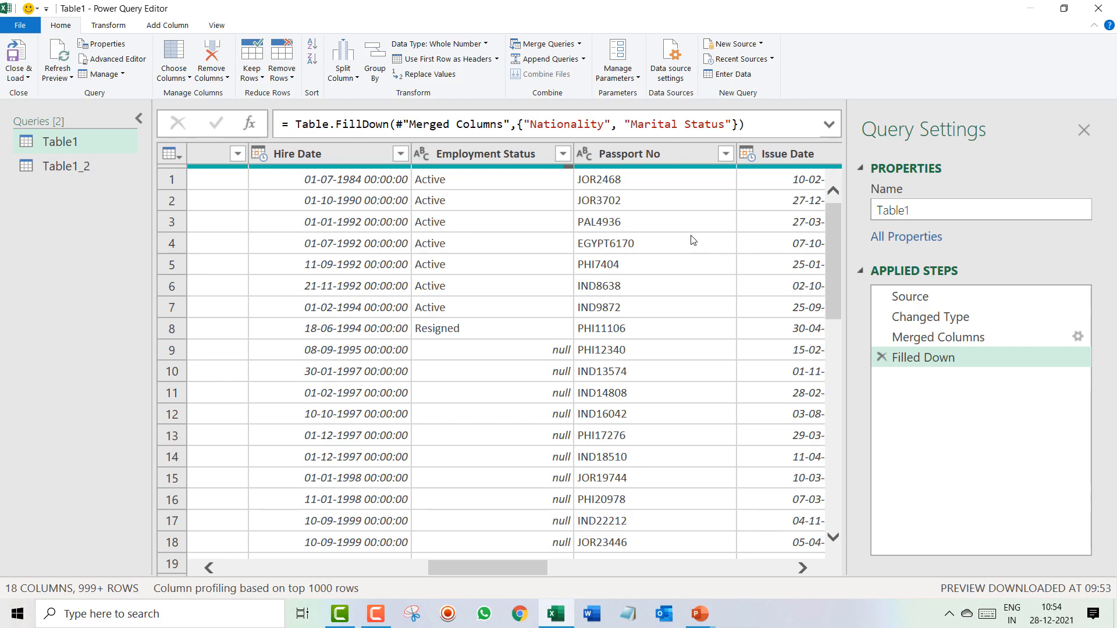
{"action": "mouse_move", "coordinate": [799, 573]}
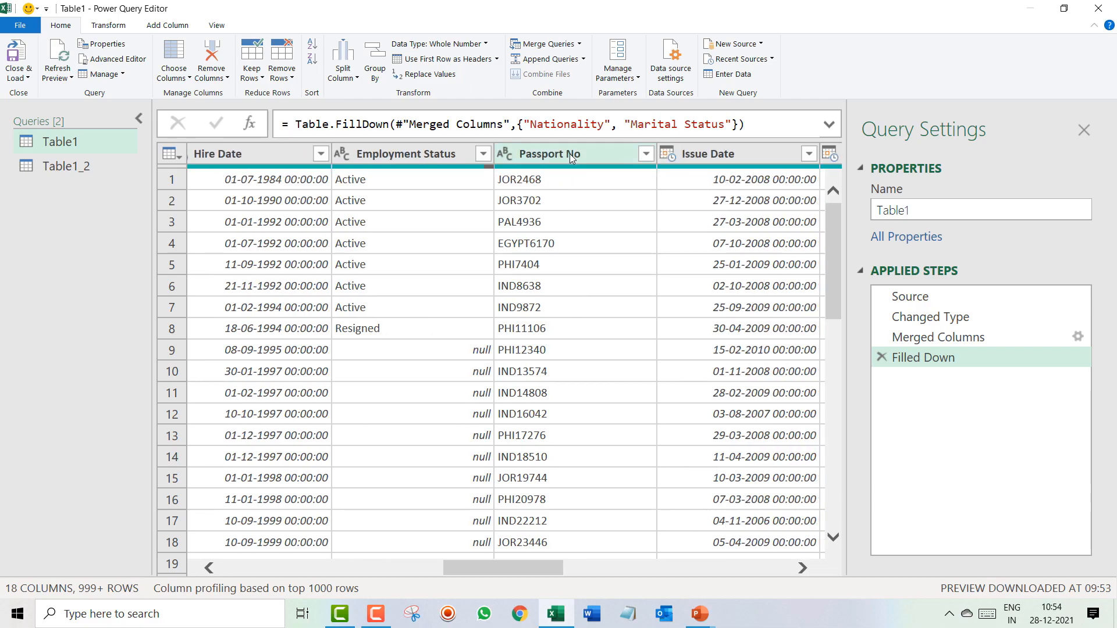
{"action": "left_click", "coordinate": [548, 154]}
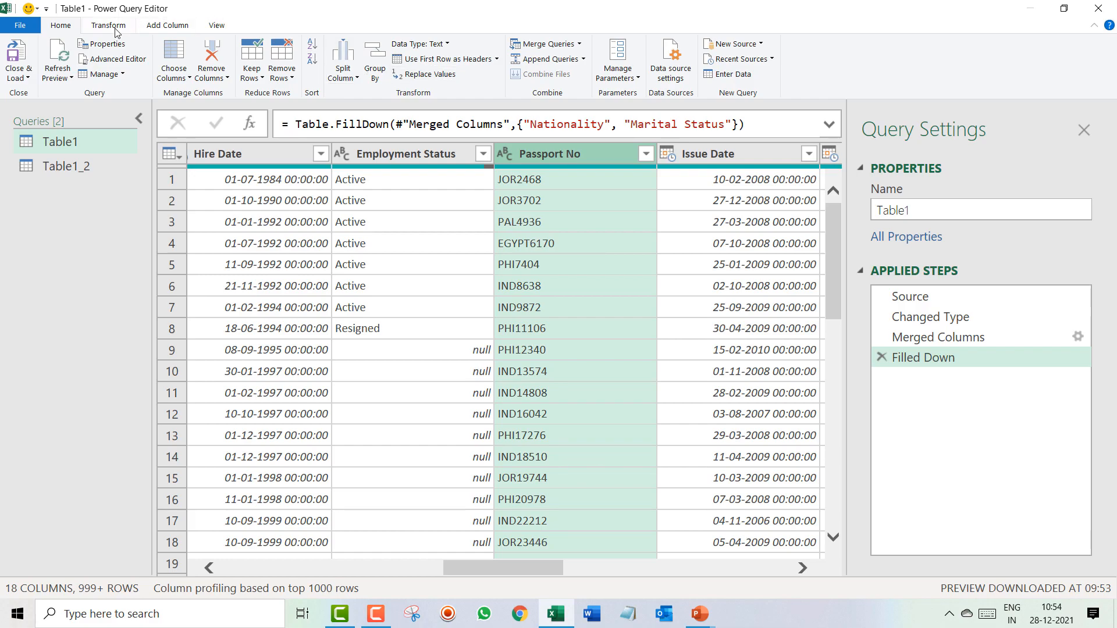
Step: Split Passport No by Non-Digit to Digit into Passport No.1 letters and Passport No.2 digits
{"action": "left_click", "coordinate": [110, 24]}
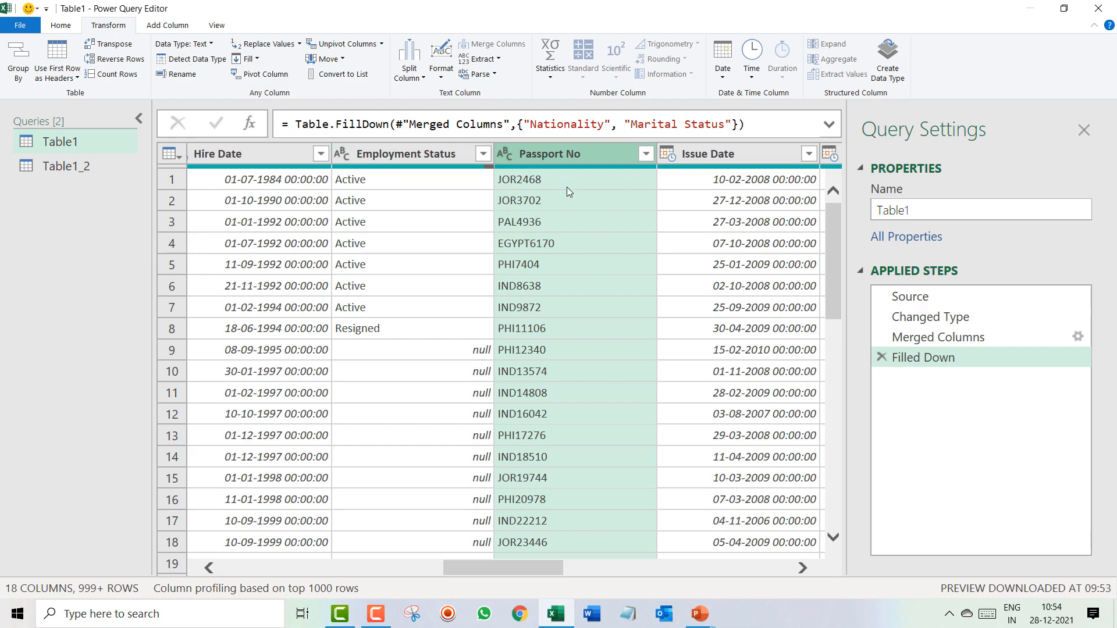
{"action": "mouse_move", "coordinate": [410, 60]}
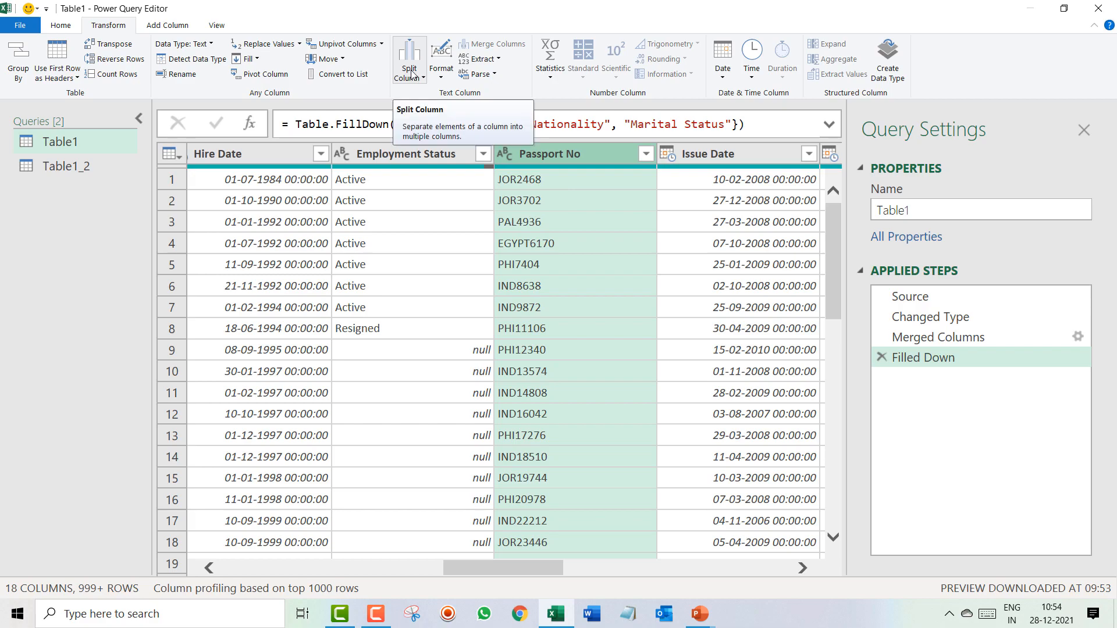
{"action": "left_click", "coordinate": [408, 58]}
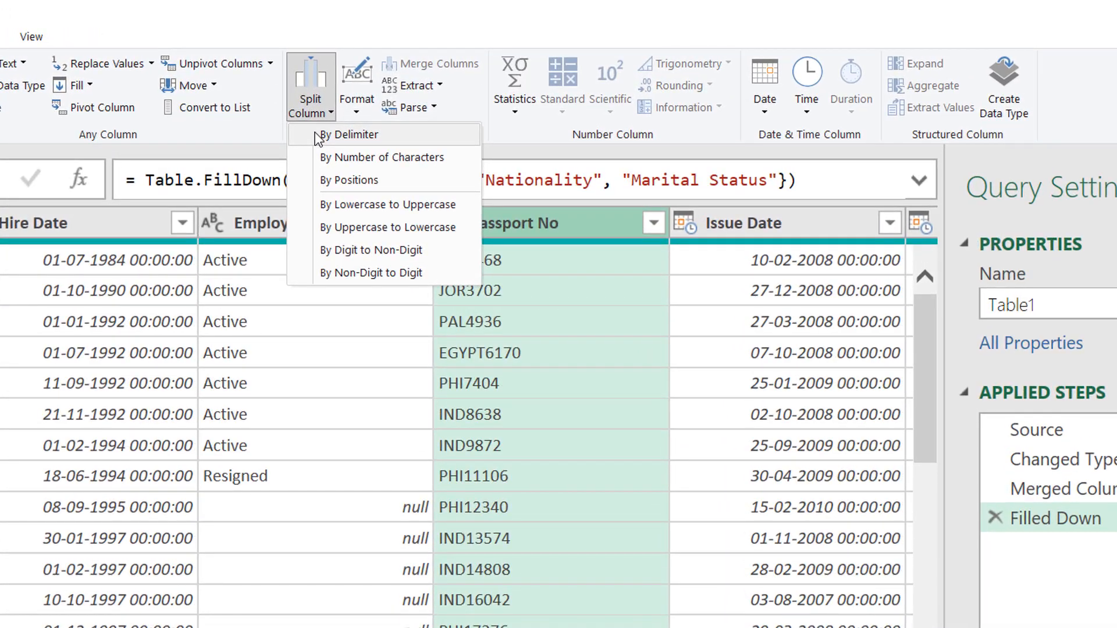
{"action": "mouse_move", "coordinate": [382, 157]}
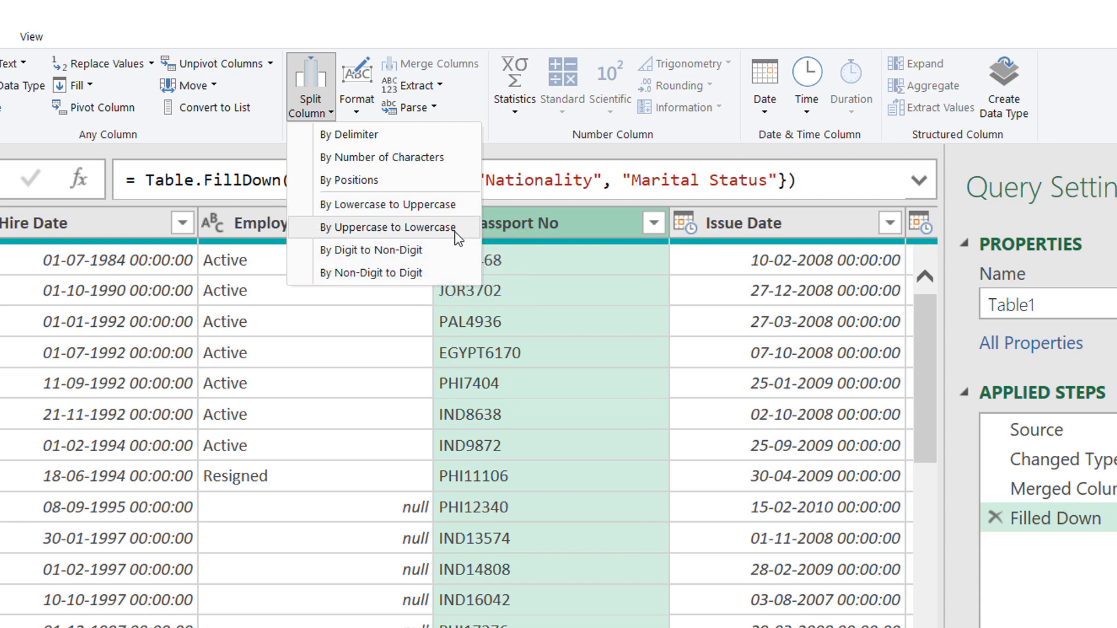
{"action": "mouse_move", "coordinate": [386, 227]}
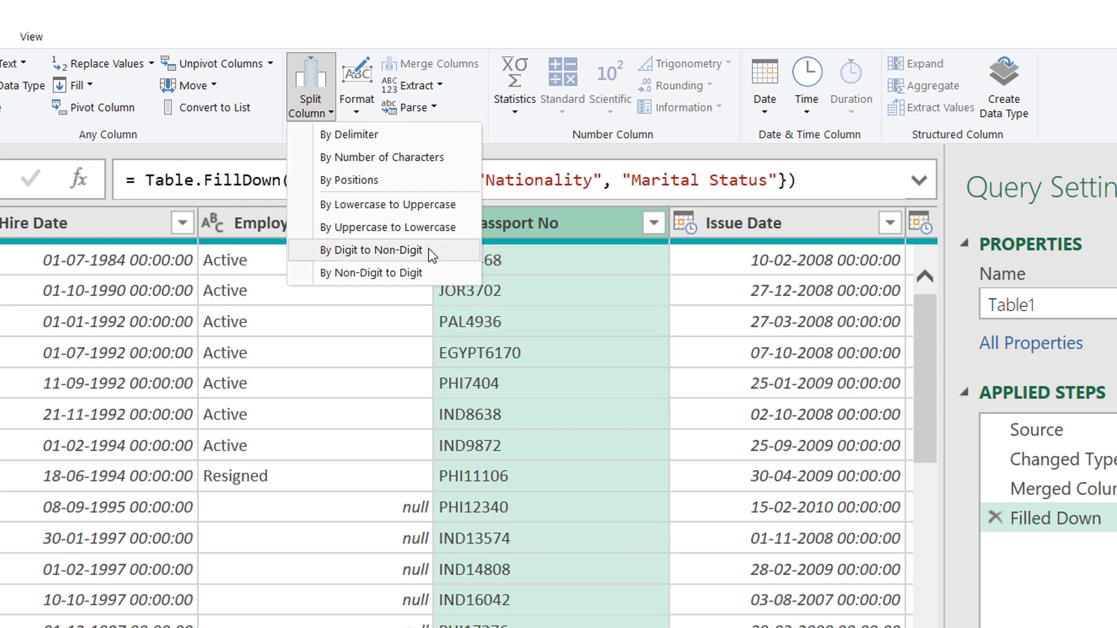
{"action": "mouse_move", "coordinate": [370, 250]}
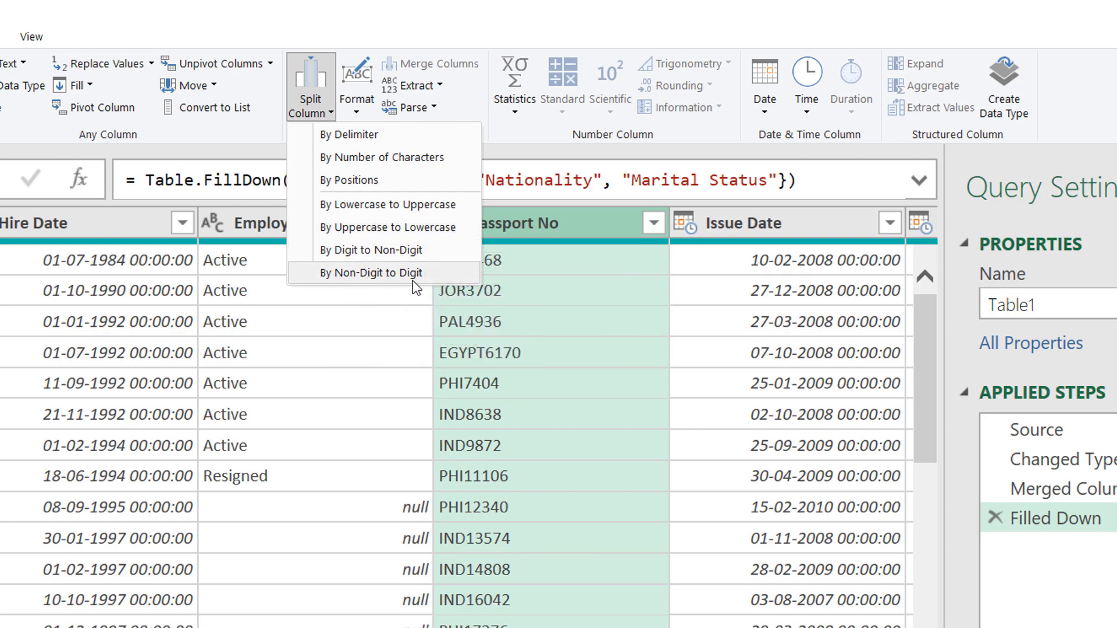
{"action": "mouse_move", "coordinate": [420, 350]}
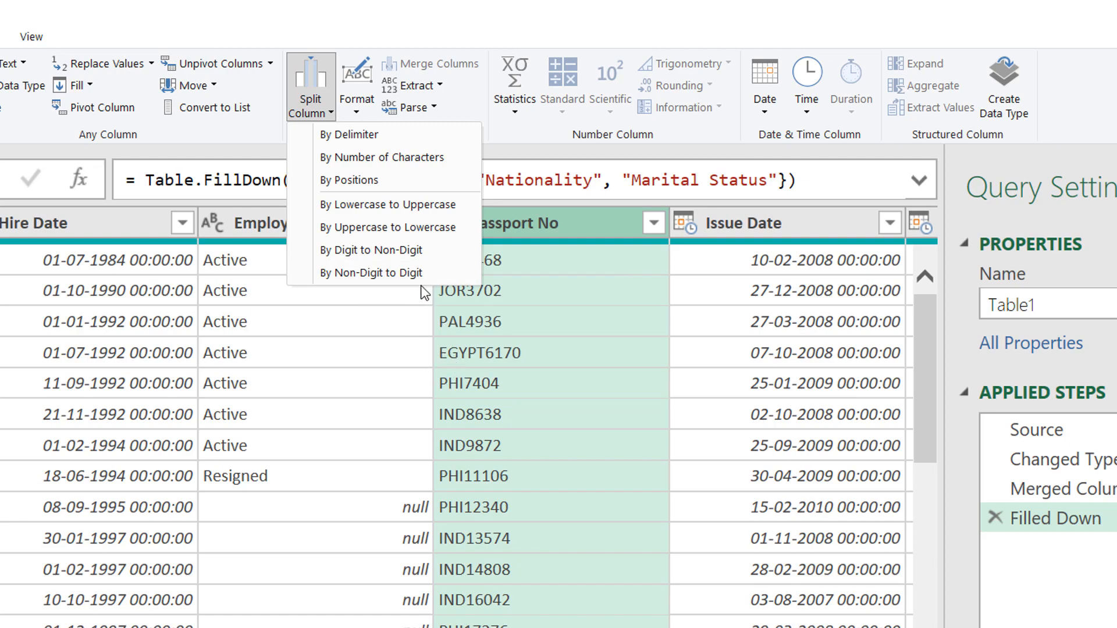
{"action": "mouse_move", "coordinate": [370, 272]}
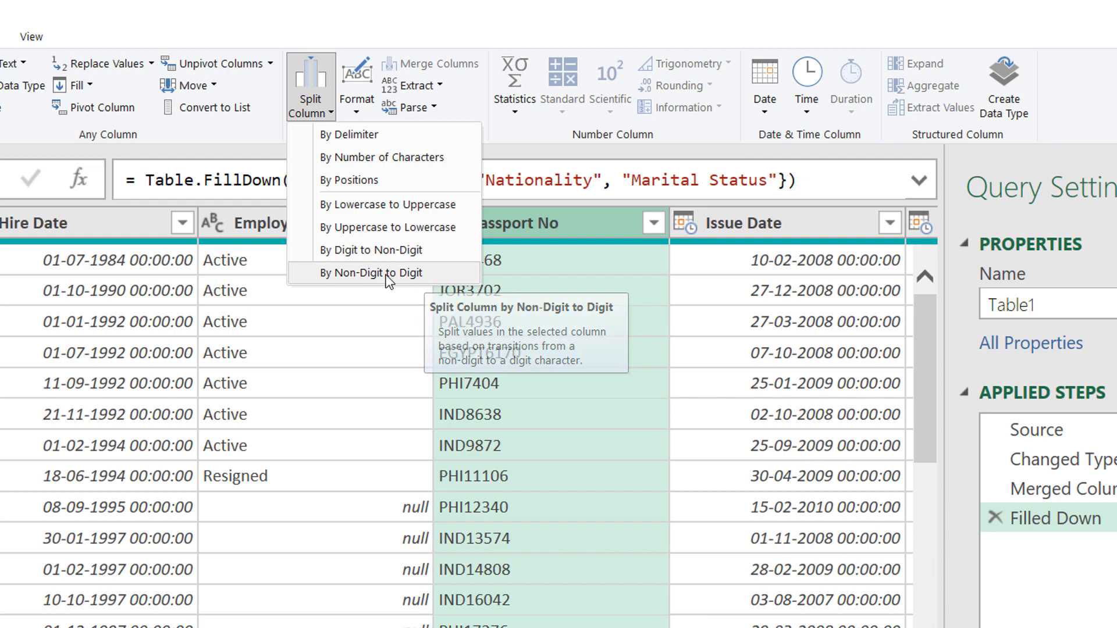
{"action": "mouse_move", "coordinate": [370, 283]}
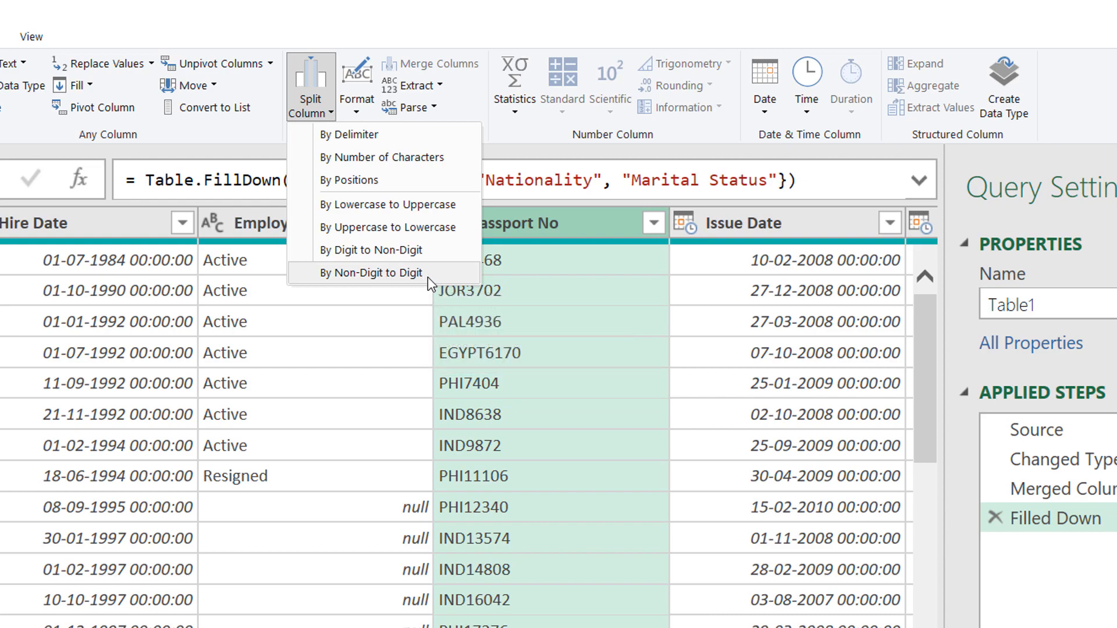
{"action": "left_click", "coordinate": [369, 273]}
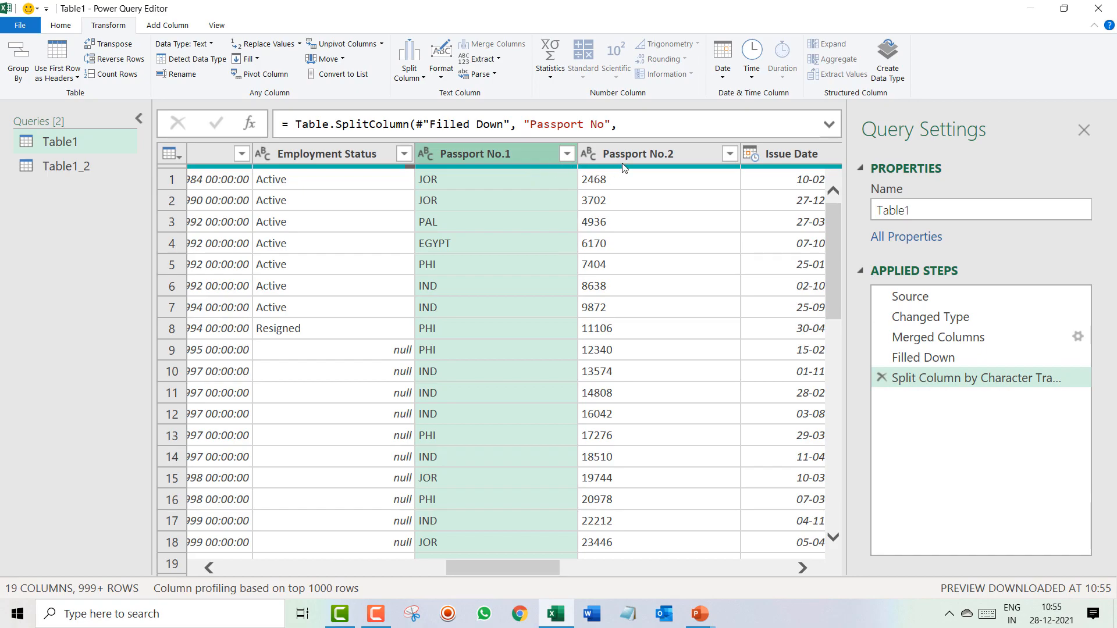
Step: Select the New Passport No column, whose codes put digits before letters
{"action": "left_click", "coordinate": [641, 154]}
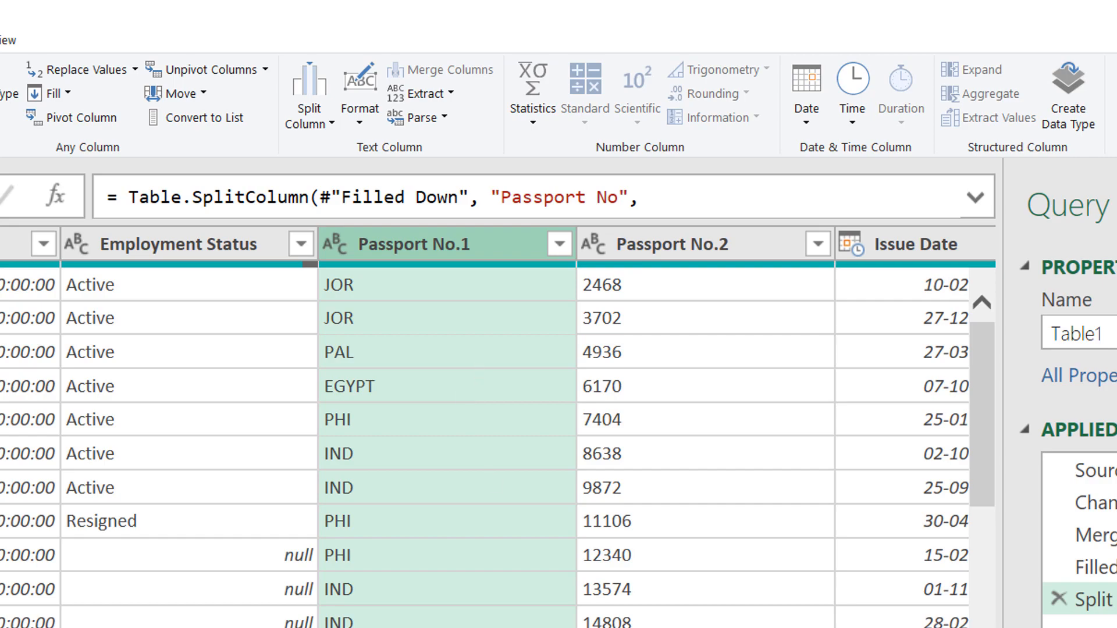
{"action": "scroll", "scroll_direction": "right", "scroll_amount": 3}
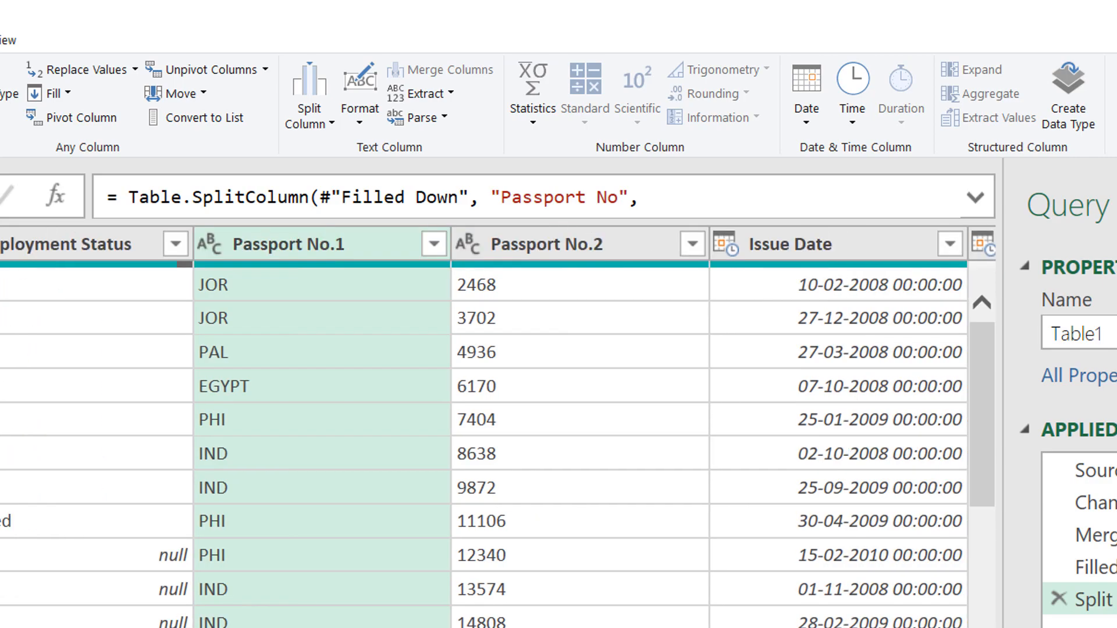
{"action": "scroll", "scroll_direction": "right", "scroll_amount": 3}
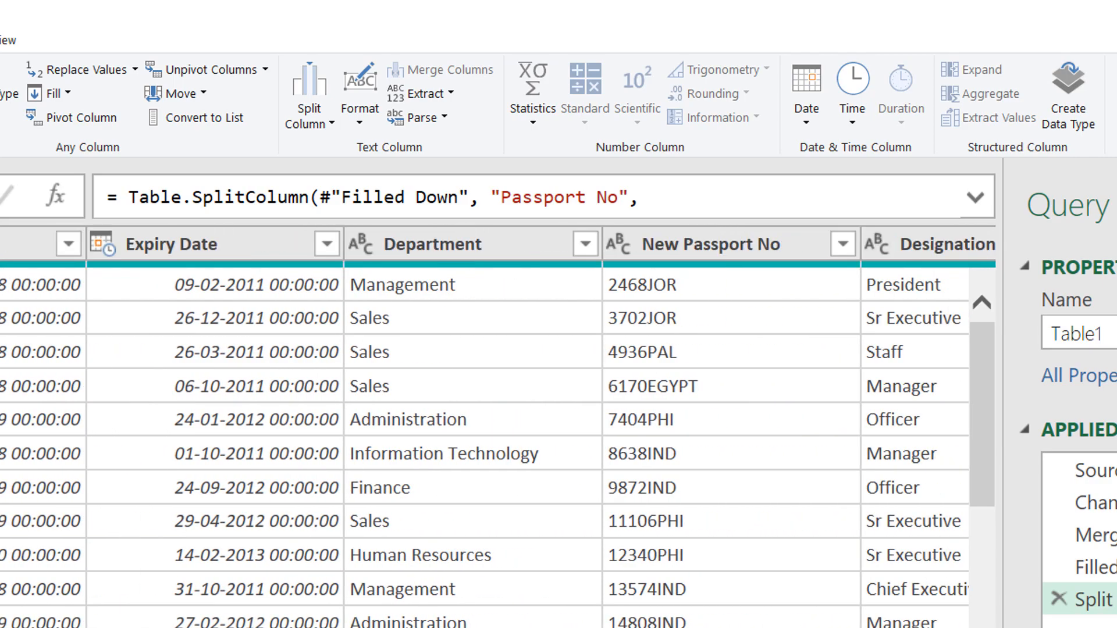
{"action": "scroll", "scroll_direction": "right", "scroll_amount": 3}
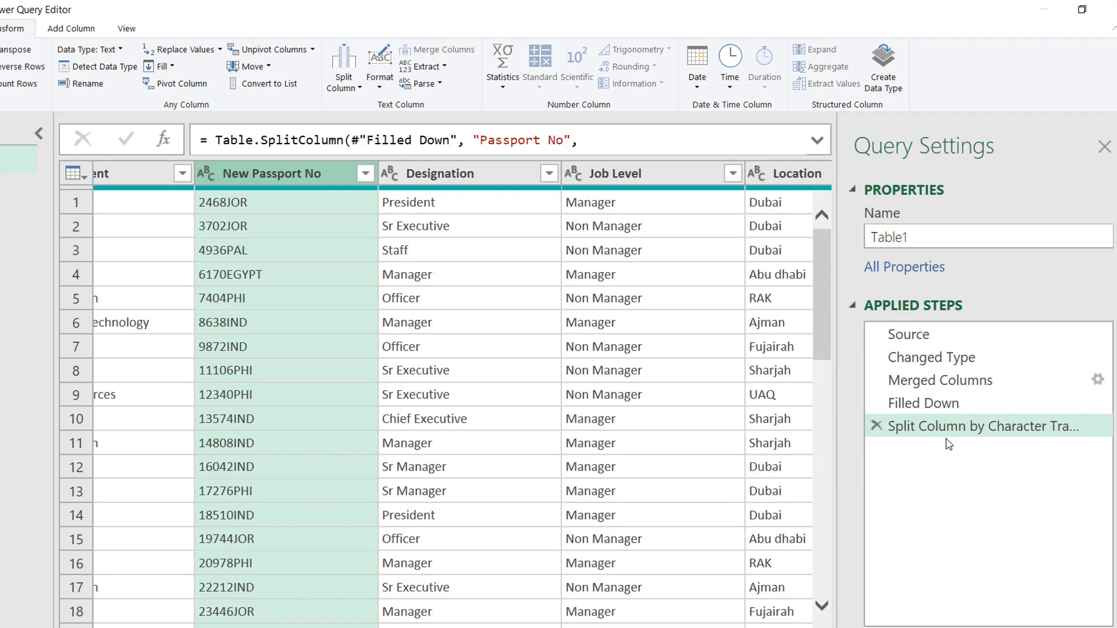
{"action": "mouse_move", "coordinate": [940, 380]}
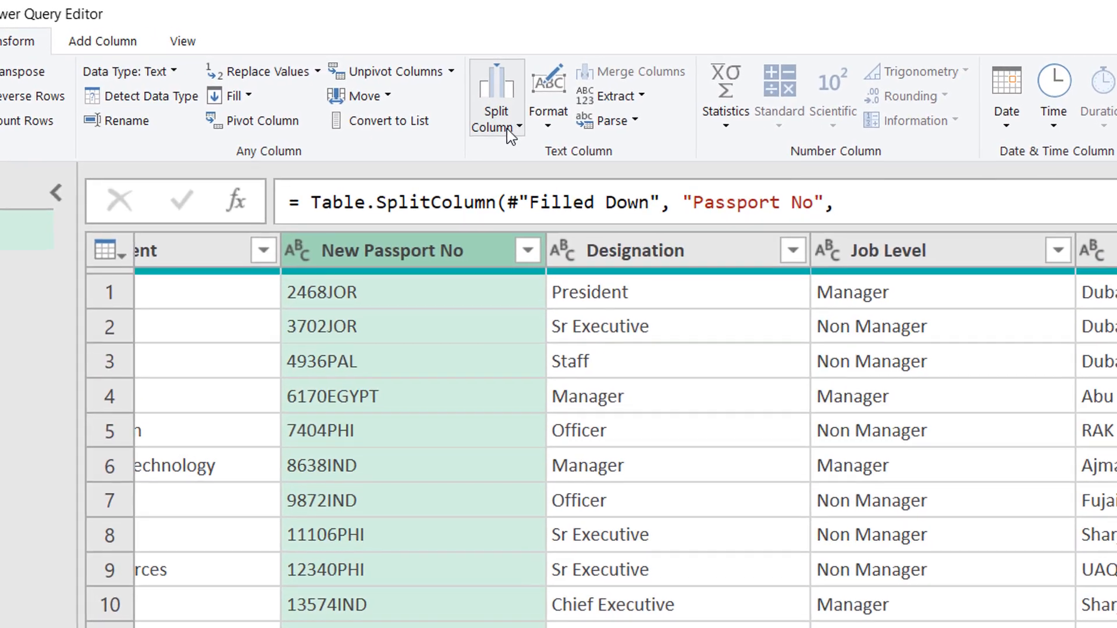
Step: Split New Passport No by Digit to Non-Digit into a digits column and a letters column
{"action": "left_click", "coordinate": [499, 111]}
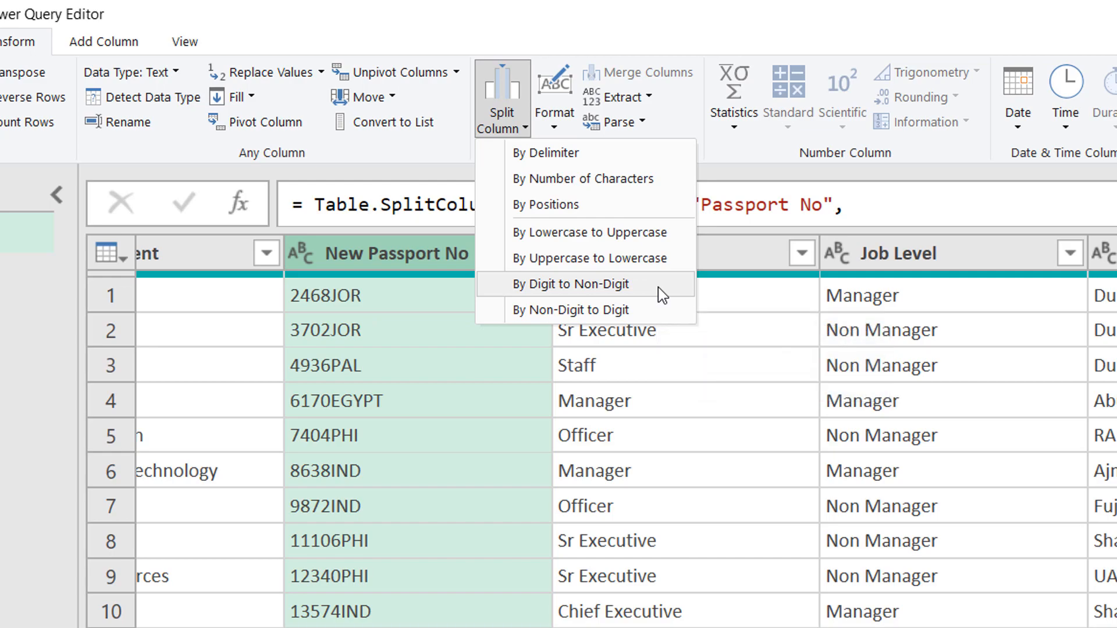
{"action": "left_click", "coordinate": [569, 284]}
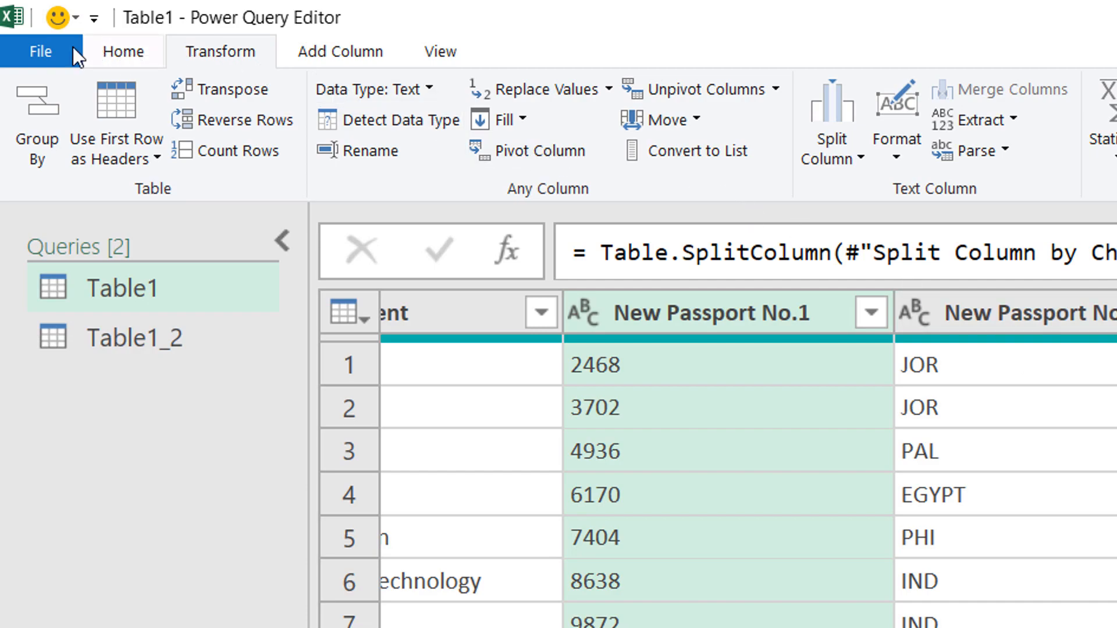
Step: Close & Load the query so the split passport columns appear in the Excel sheet
{"action": "left_click", "coordinate": [40, 50]}
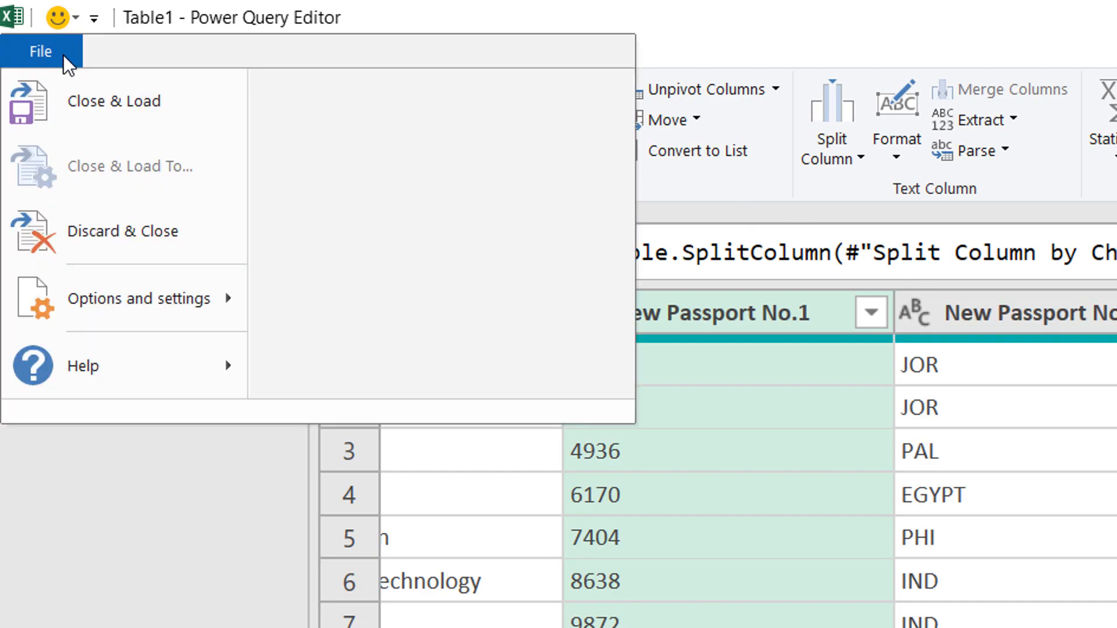
{"action": "mouse_move", "coordinate": [114, 100]}
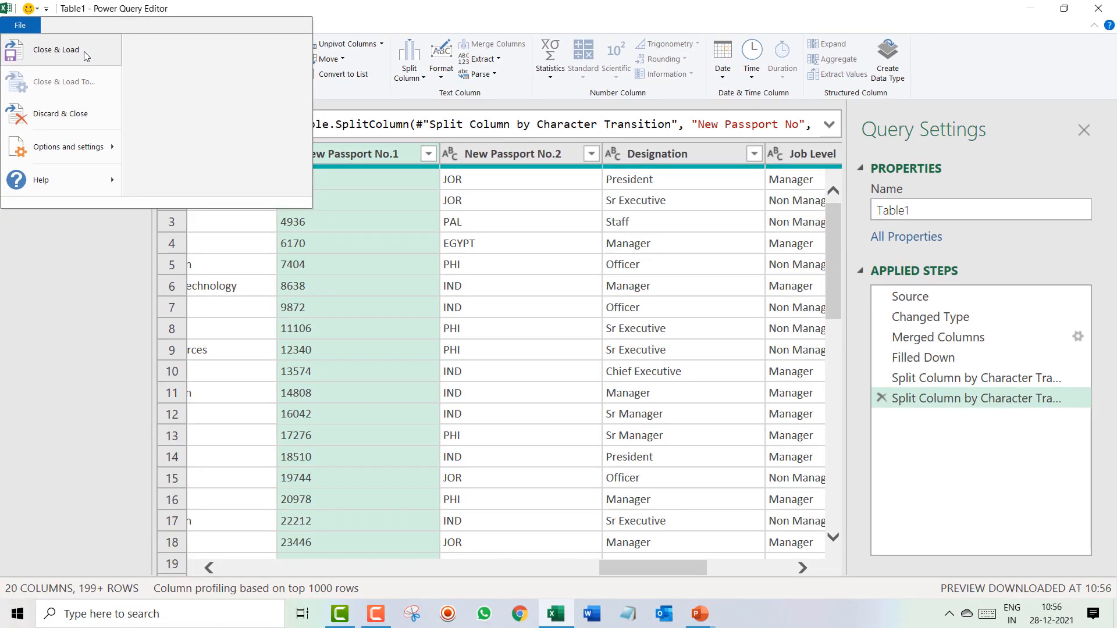
{"action": "left_click", "coordinate": [56, 50]}
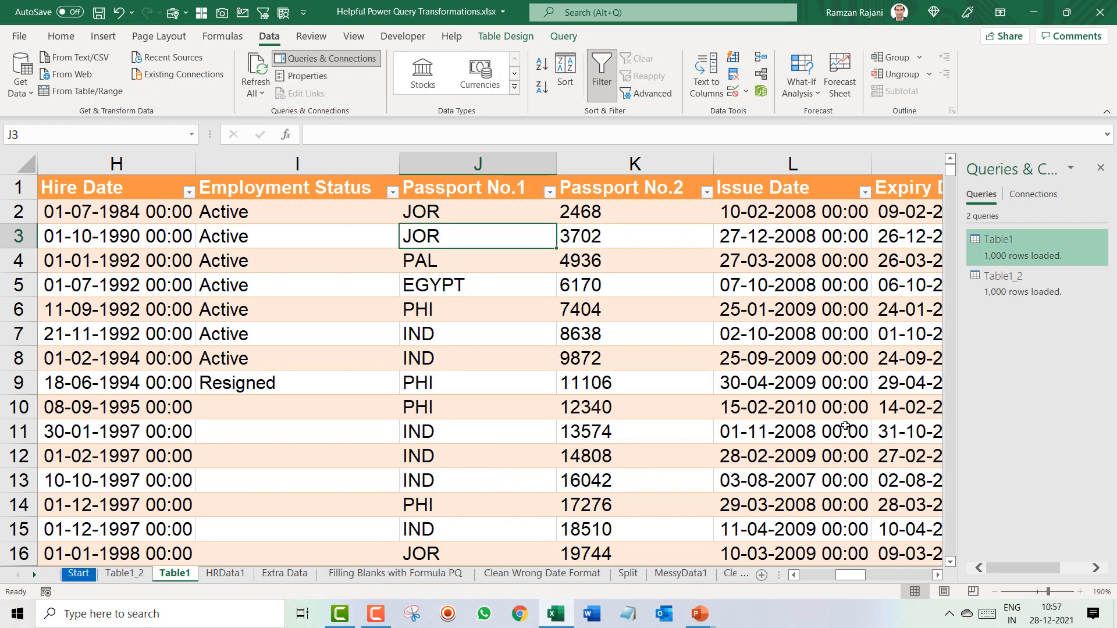
{"action": "mouse_move", "coordinate": [700, 481]}
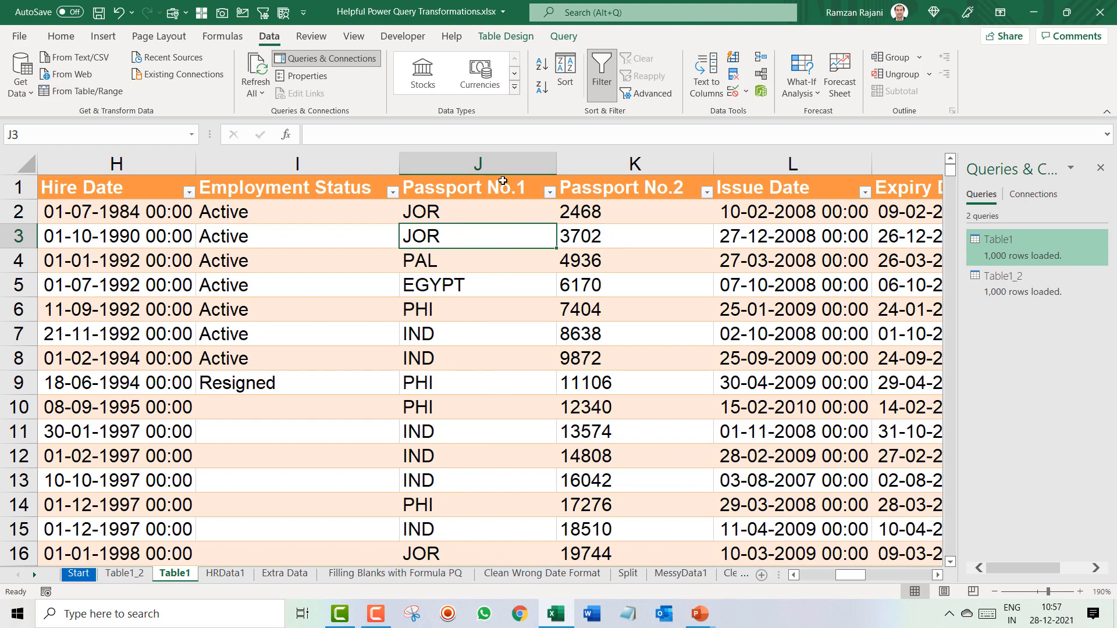
{"action": "left_click", "coordinate": [634, 164]}
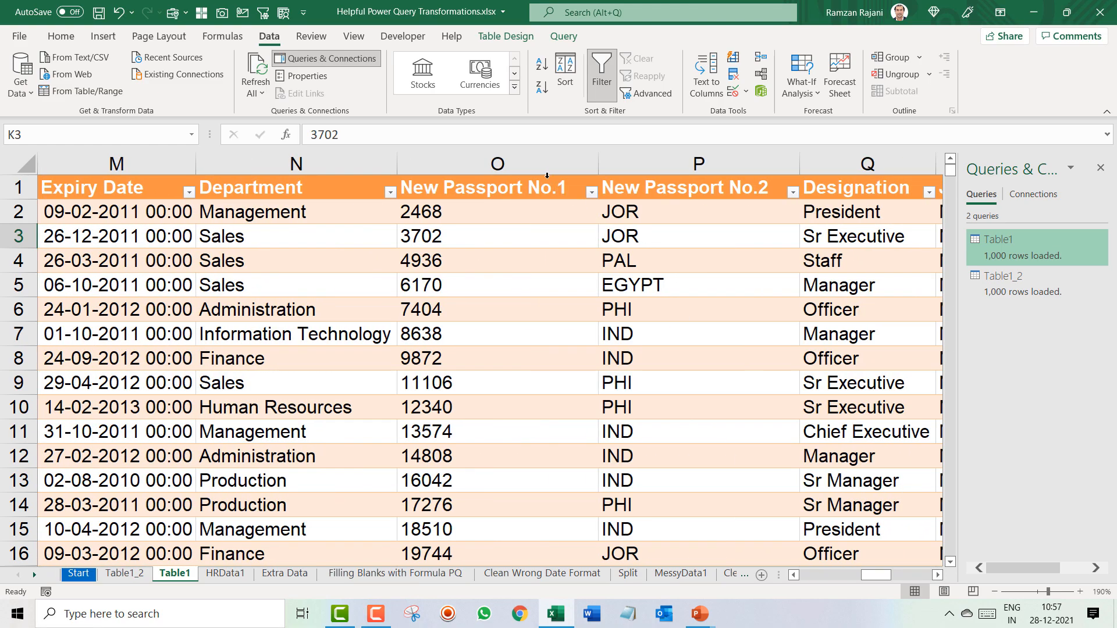
{"action": "left_click", "coordinate": [497, 164]}
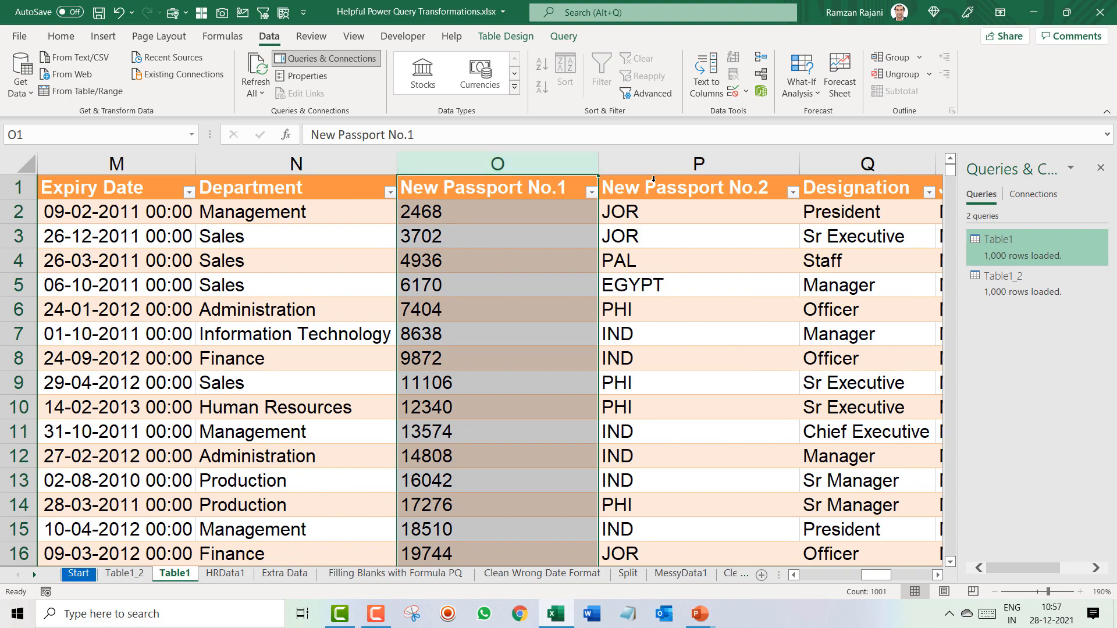
{"action": "left_click", "coordinate": [497, 236]}
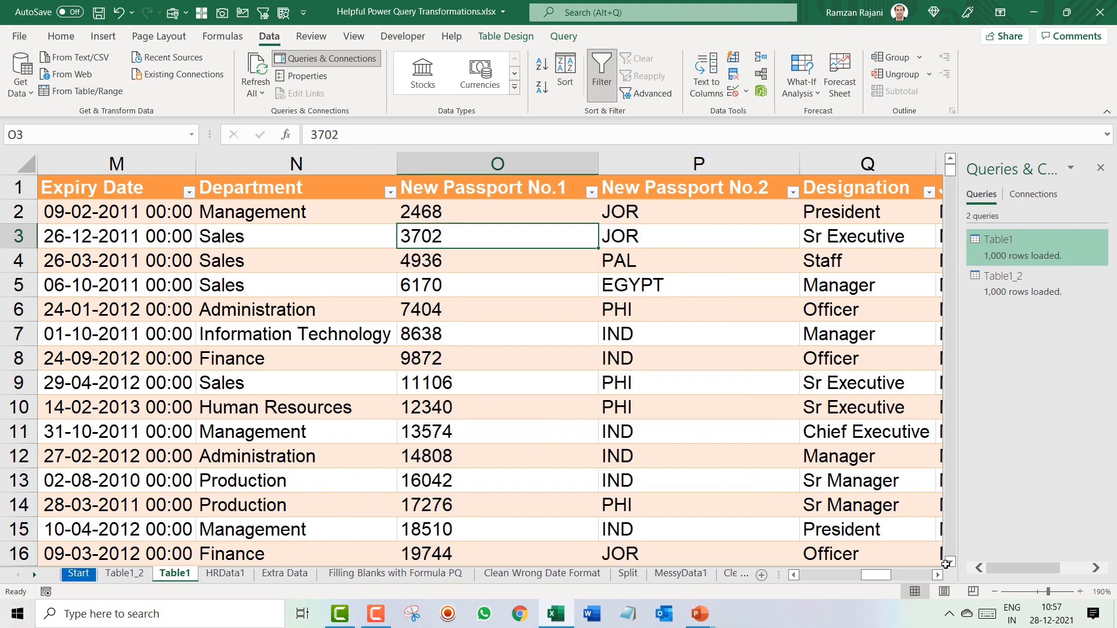
{"action": "left_click", "coordinate": [996, 592]}
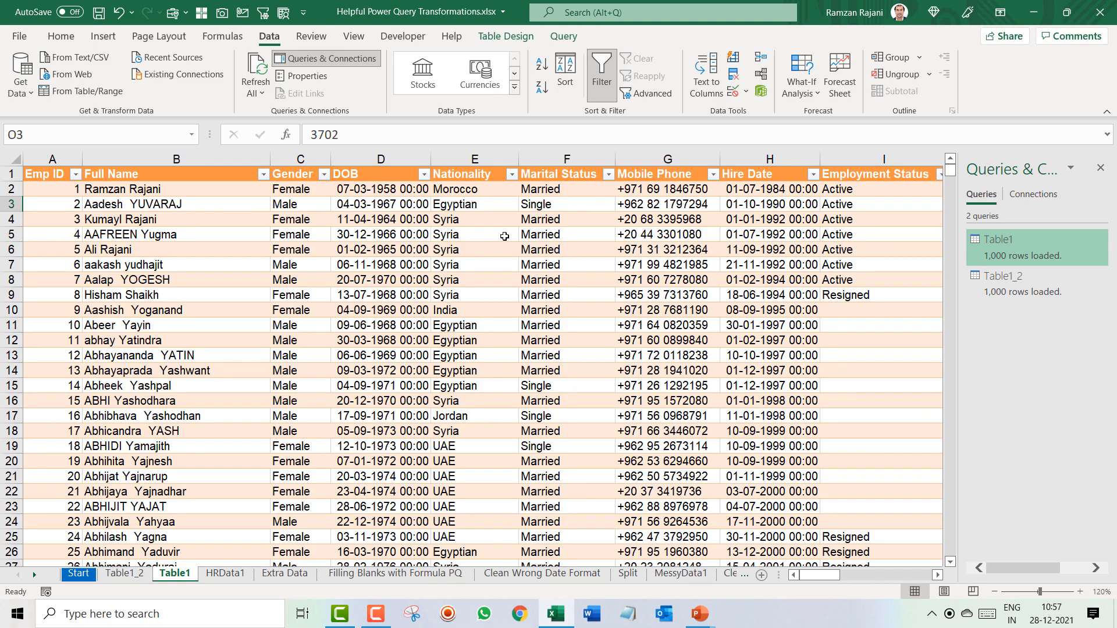
{"action": "left_click", "coordinate": [125, 574]}
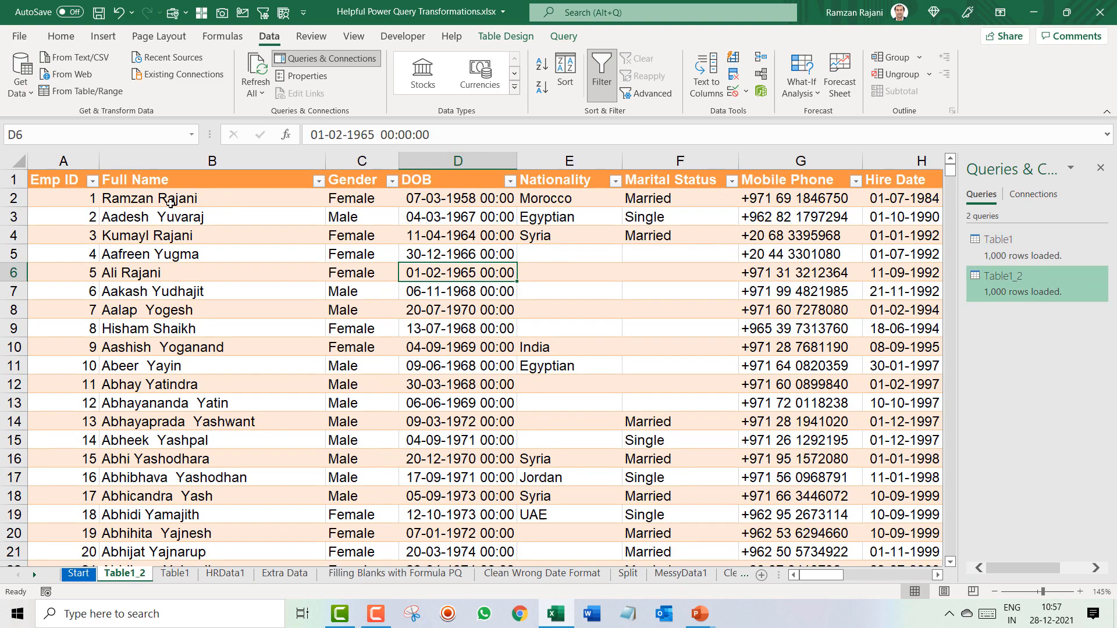
{"action": "mouse_move", "coordinate": [179, 530]}
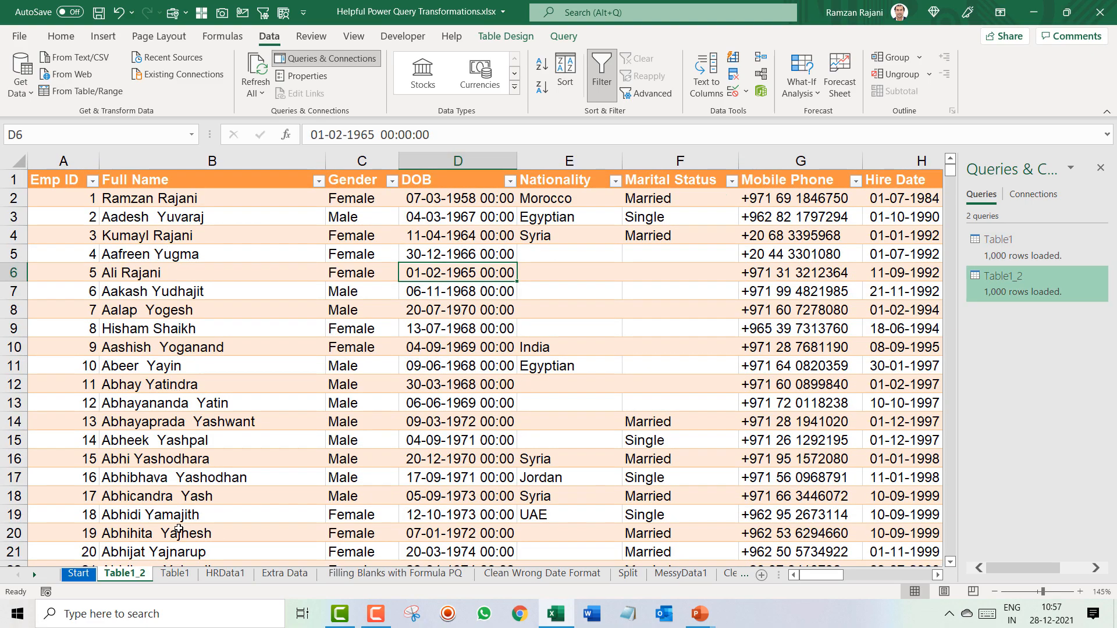
{"action": "left_click", "coordinate": [174, 572]}
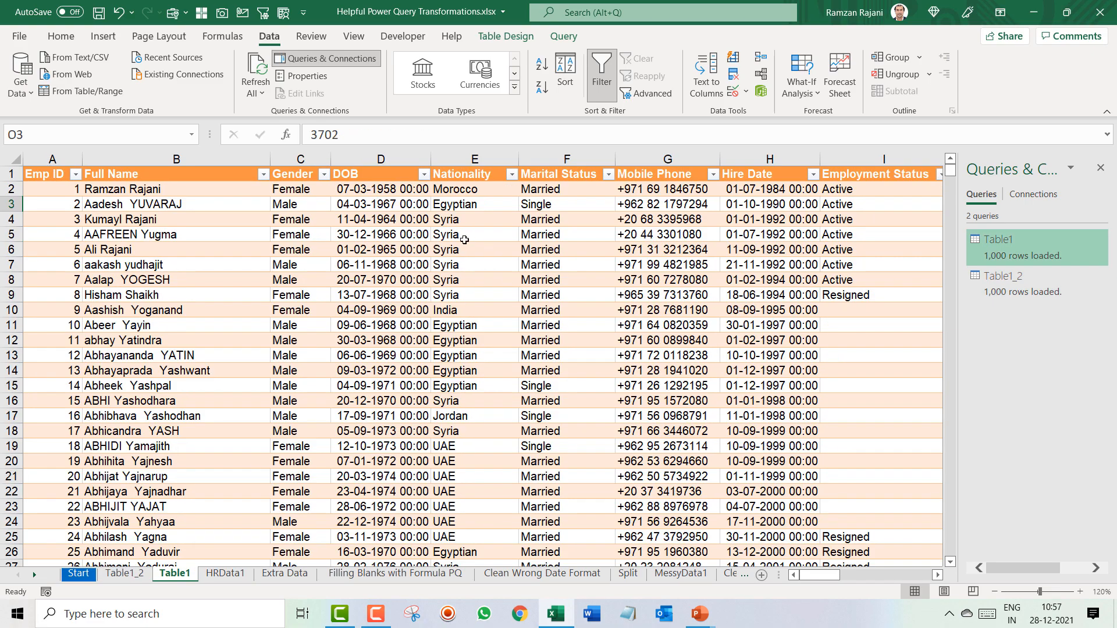
{"action": "left_click_drag", "start_coordinate": [474, 234], "coordinate": [474, 310]}
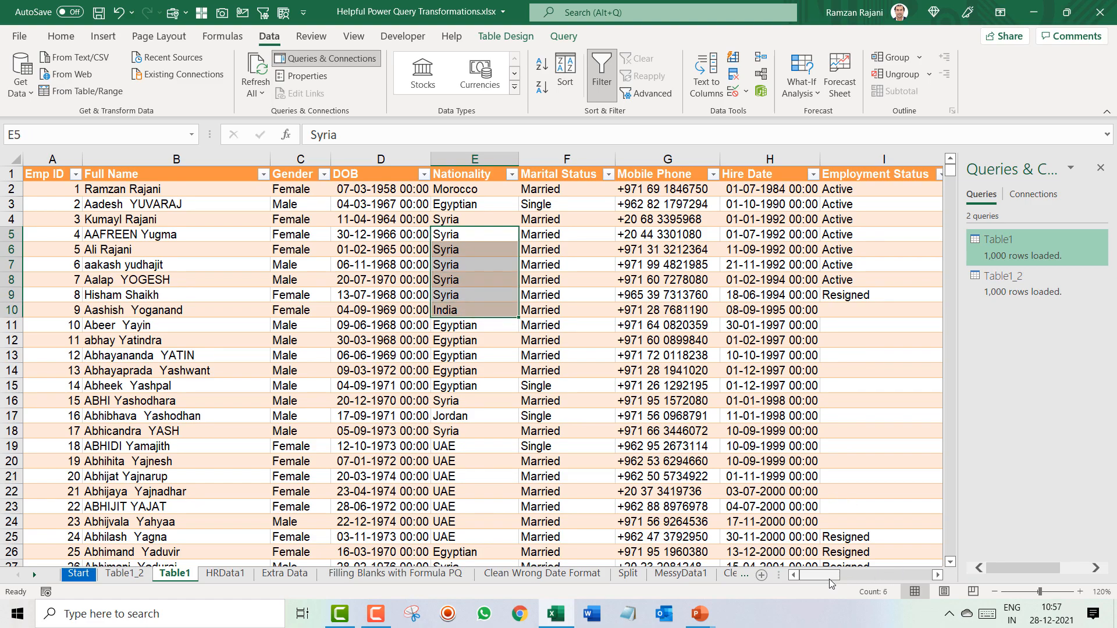
{"action": "scroll", "scroll_direction": "right", "scroll_amount": 3}
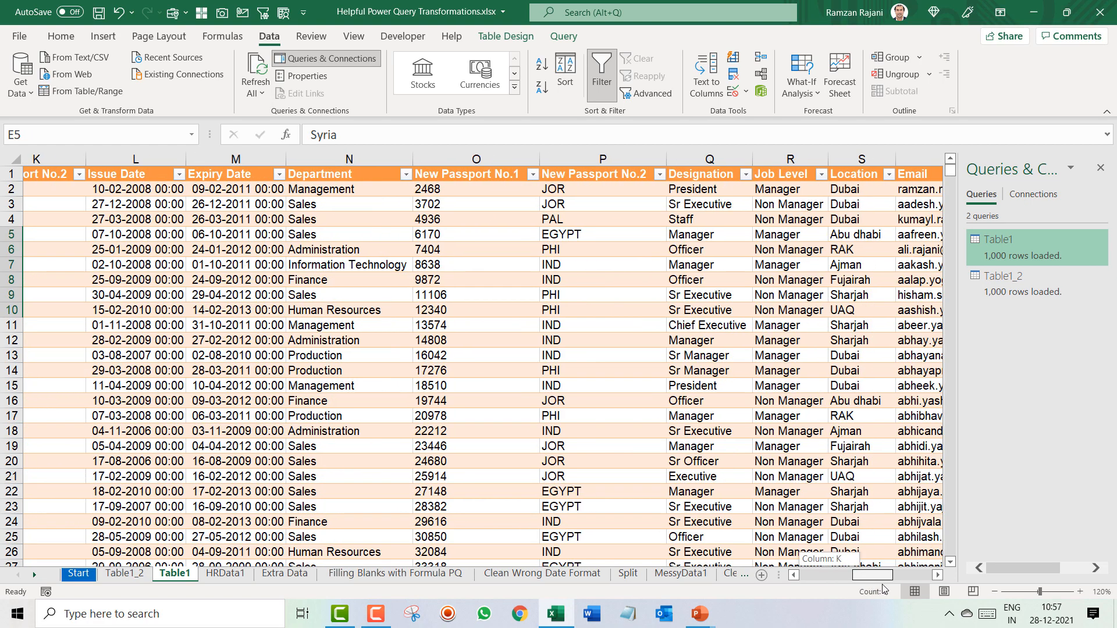